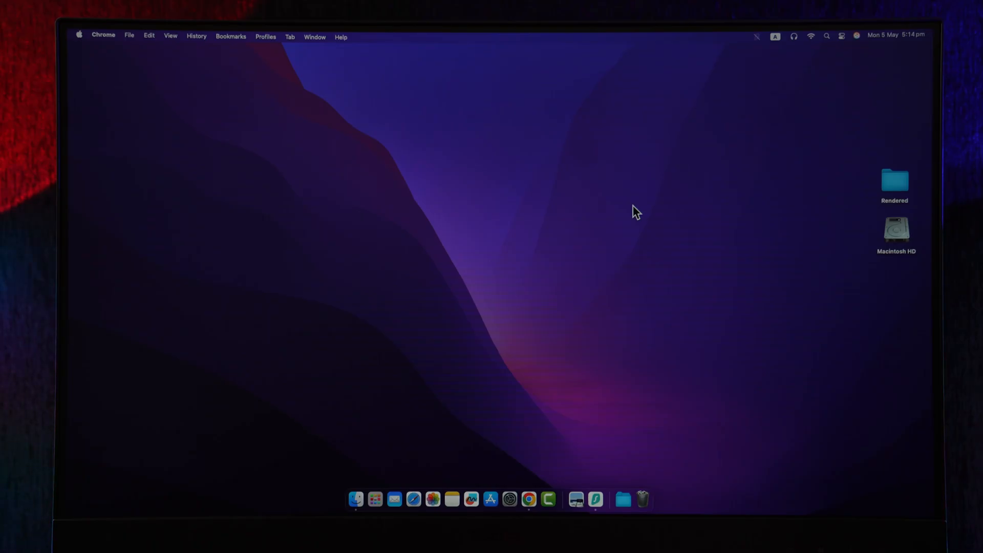
mouse_move(589, 363)
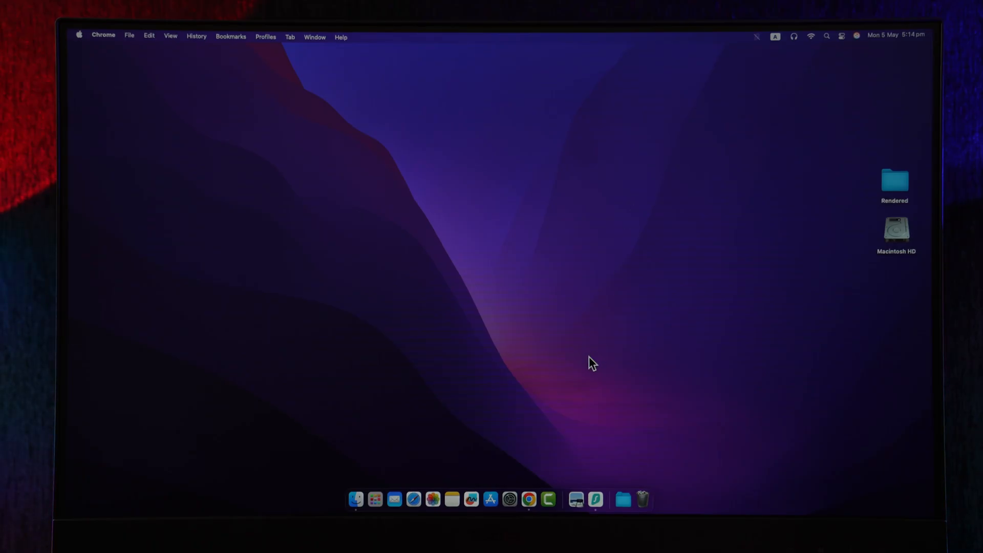
mouse_move(529, 499)
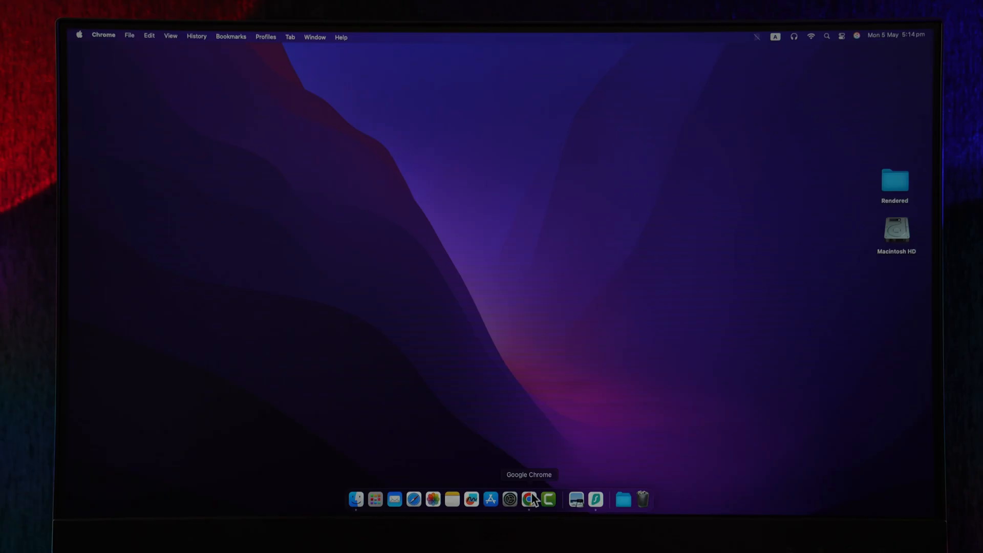
Launch Chrome on playstation.com and reach Account Settings via the header profile avatar.
click(527, 499)
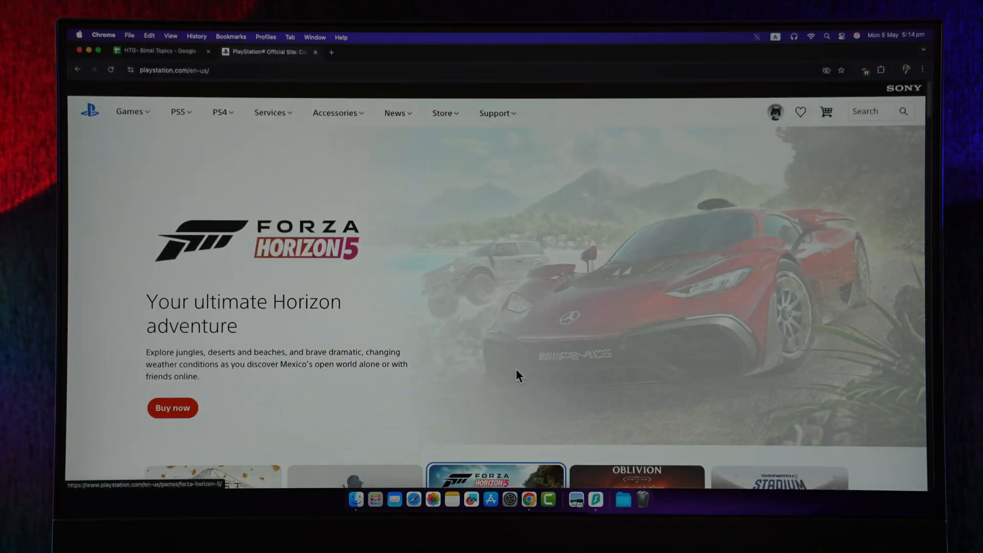
click(636, 478)
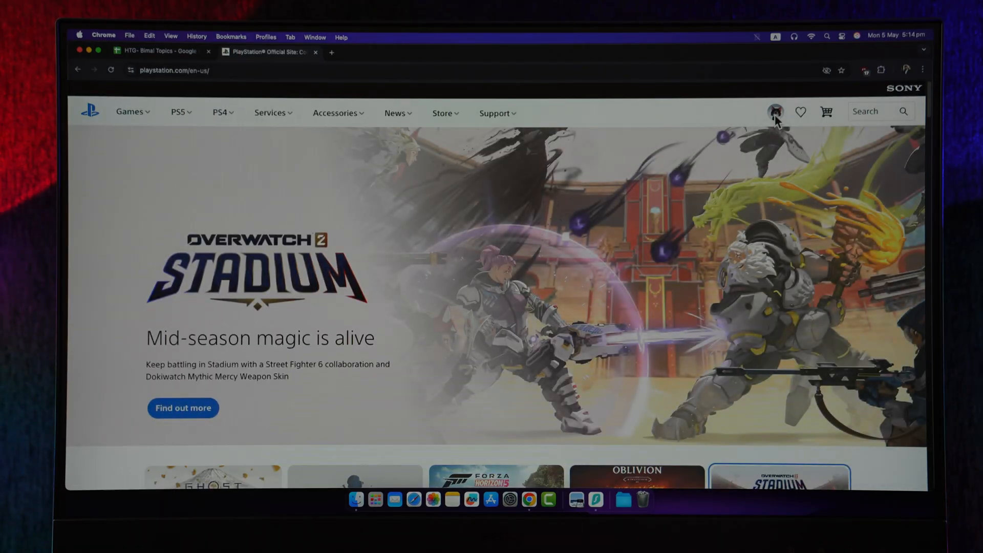
click(775, 111)
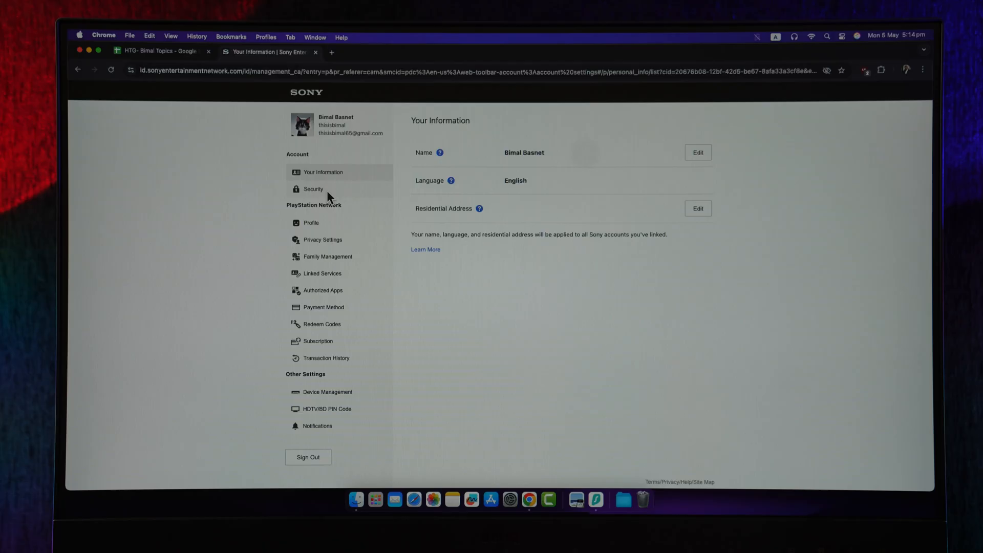
Choose Security in the sidebar and confirm Continue to reach the Sony Security page.
click(314, 189)
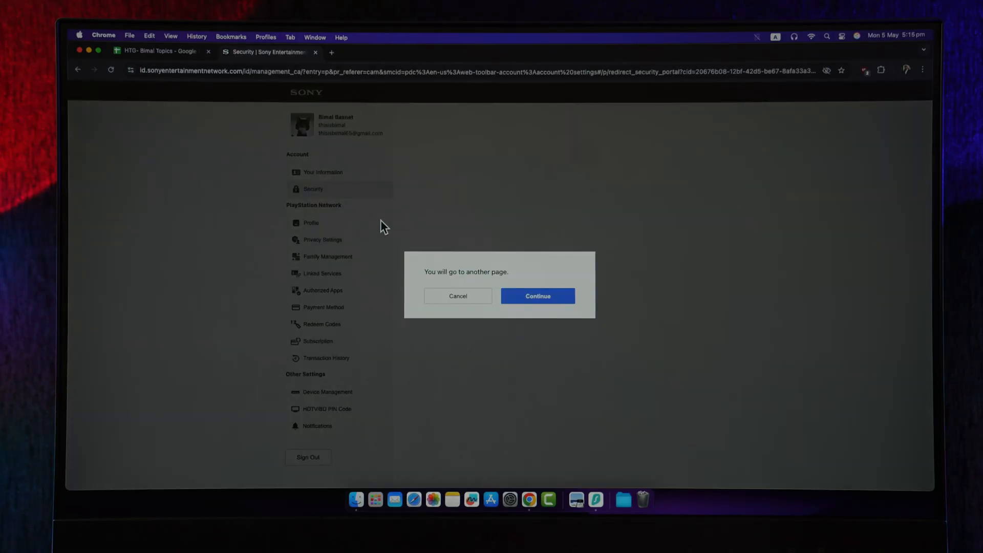
click(538, 296)
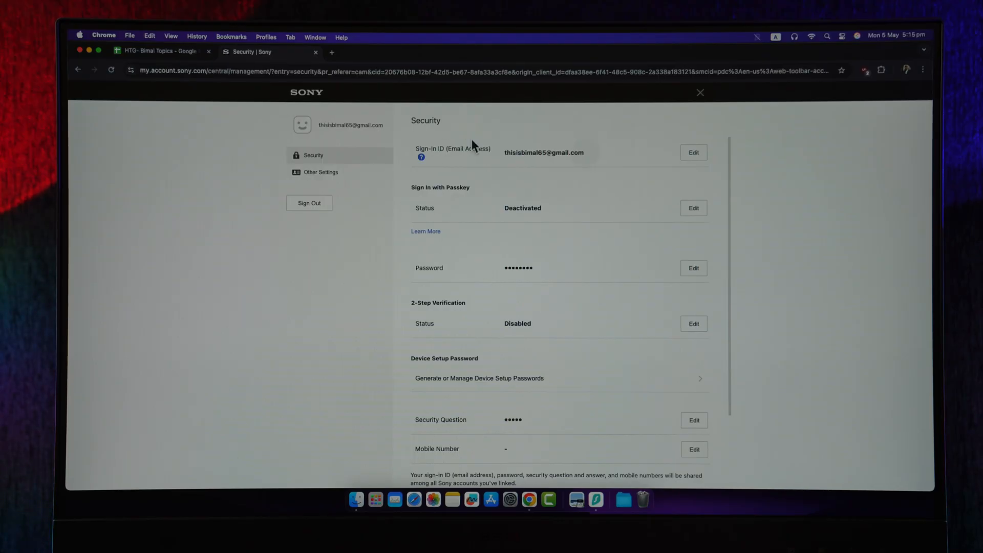
scroll(down, 3)
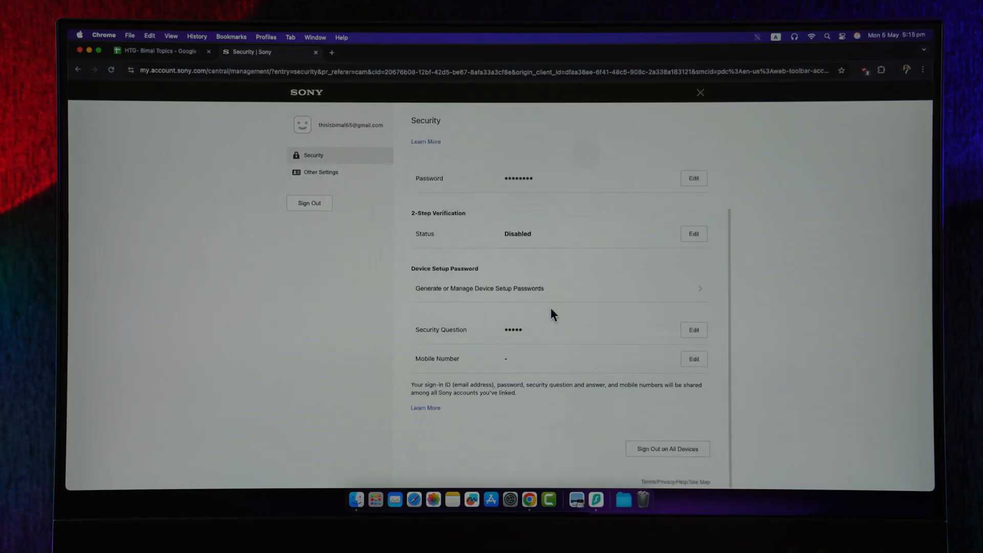
double_click(437, 358)
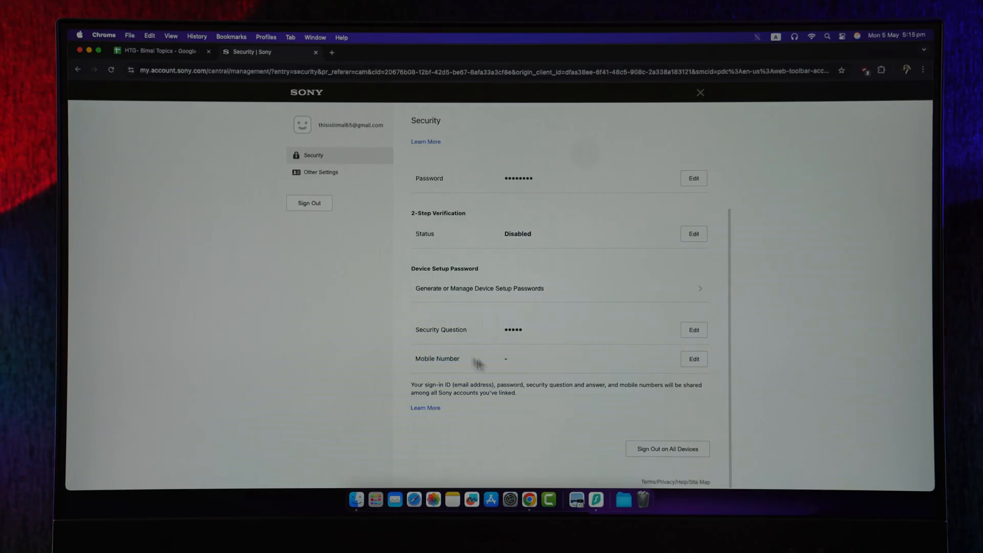
mouse_move(502, 367)
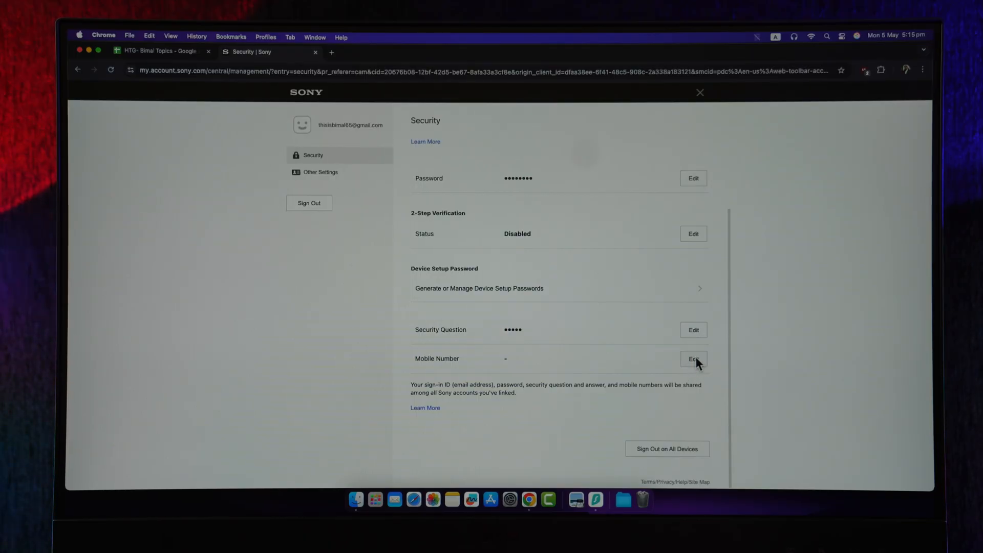
scroll(up, 3)
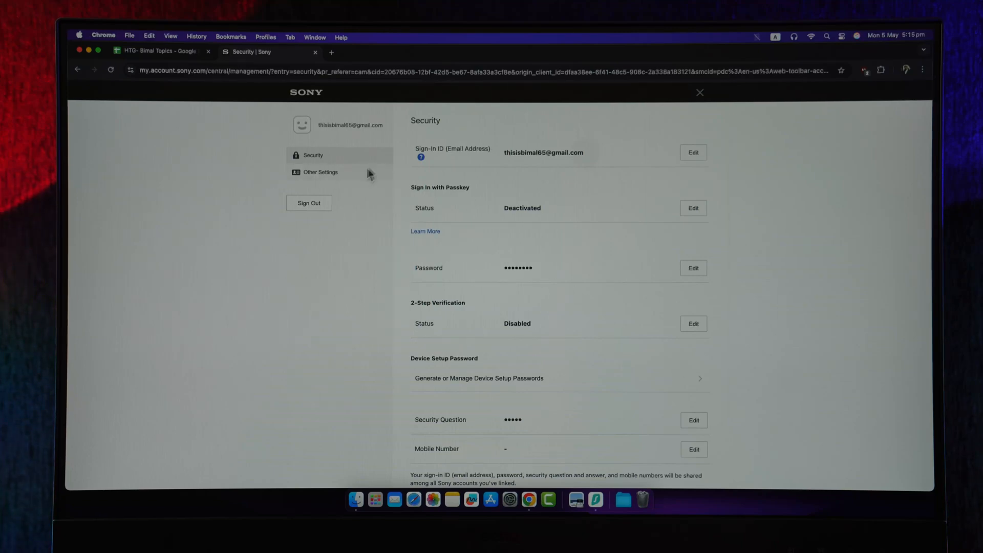
Select United States under U in the country selector to load the US homepage.
scroll(down, 3)
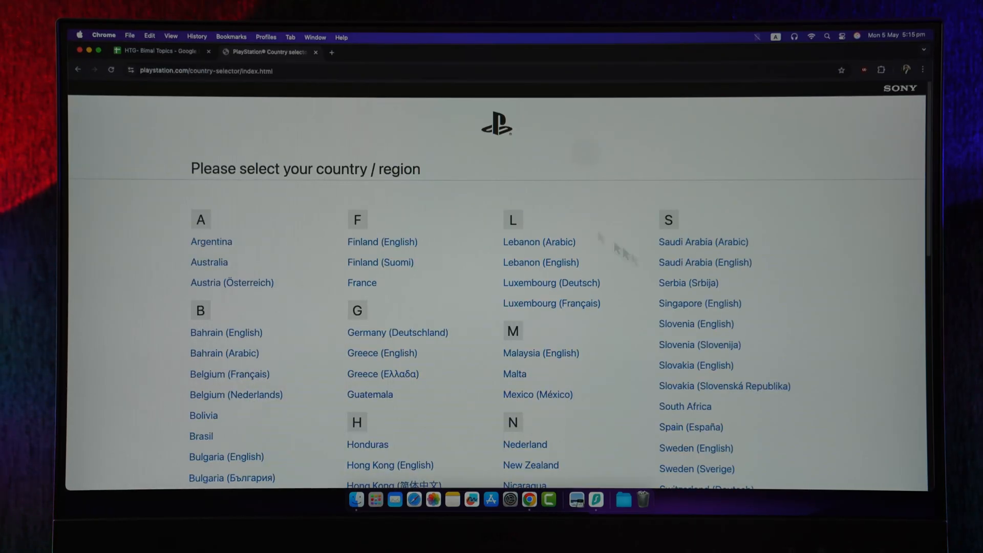
scroll(down, 3)
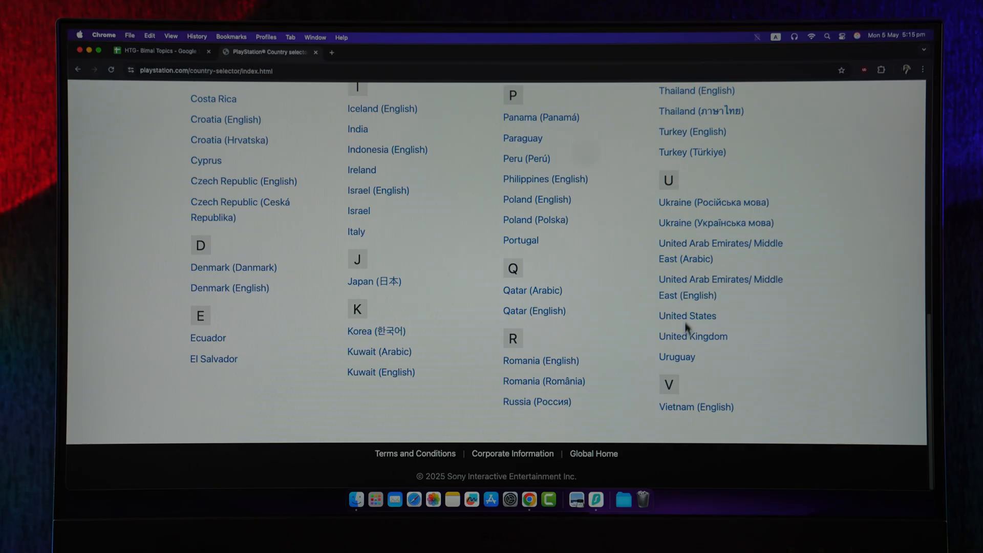
click(687, 316)
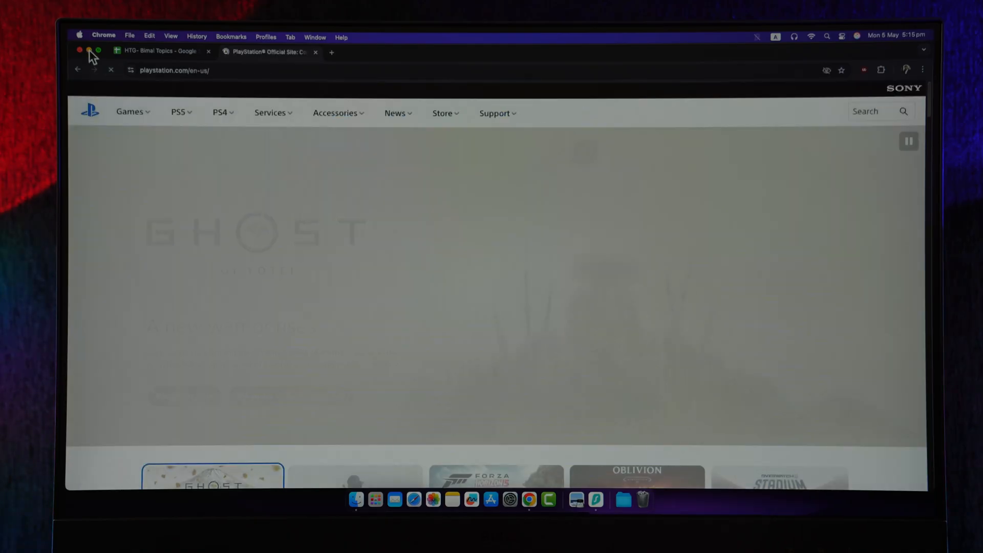